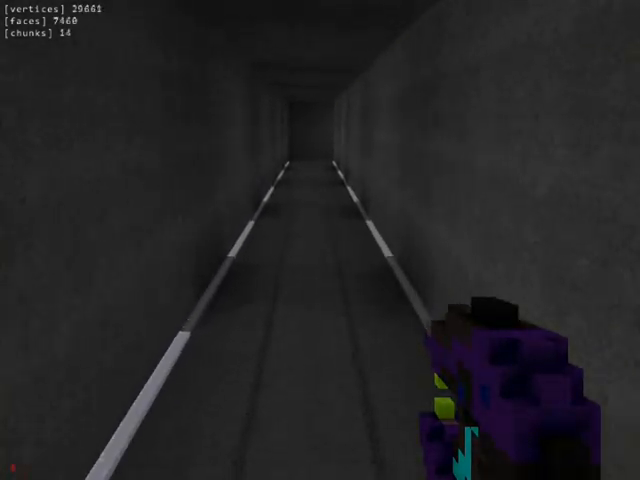
# Walk forward through the gray corridor into the open arena toward the cobblestone wall.
pyautogui.press('w')
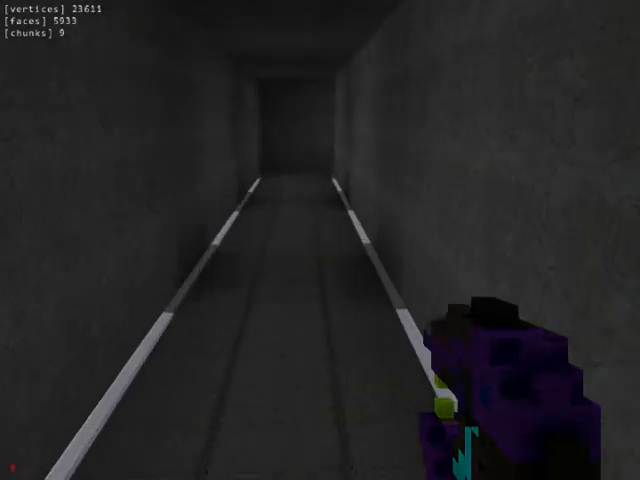
pyautogui.press('w')
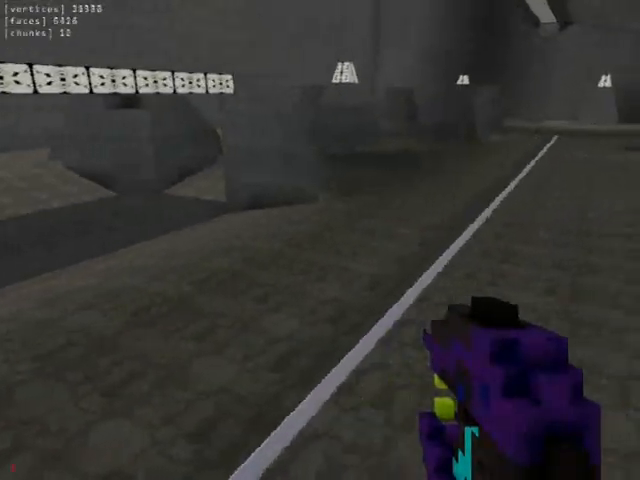
pyautogui.moveTo(320, 240)
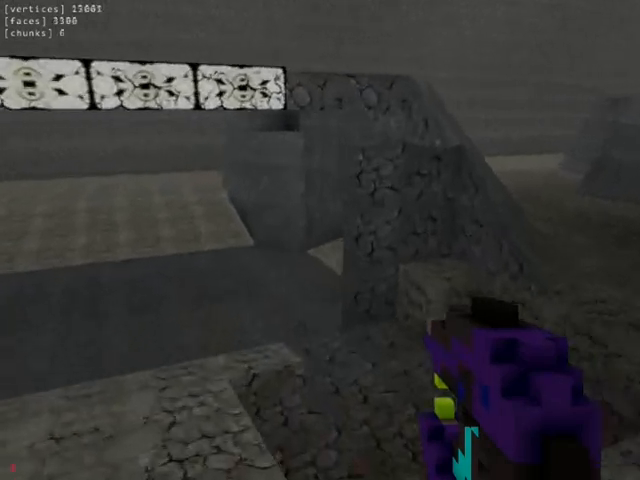
pyautogui.moveTo(320, 240)
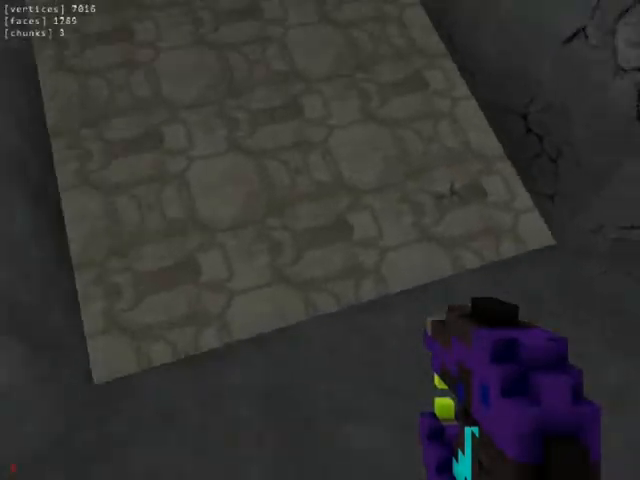
pyautogui.moveTo(320, 240)
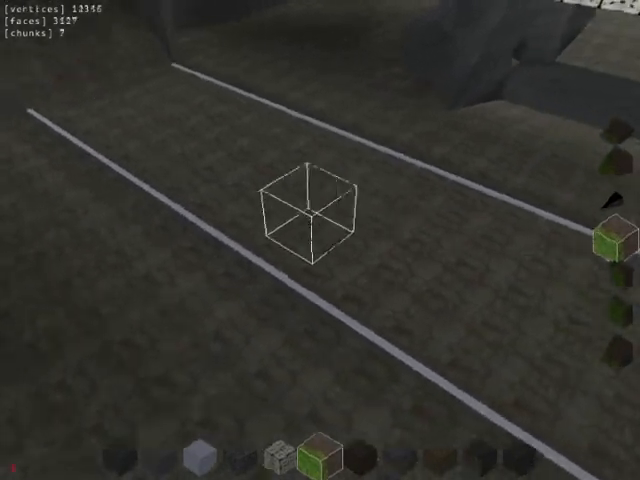
pyautogui.moveTo(320, 240)
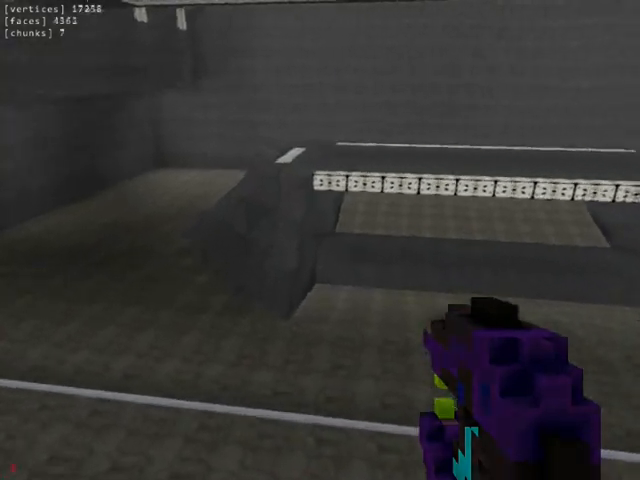
pyautogui.moveTo(320, 240)
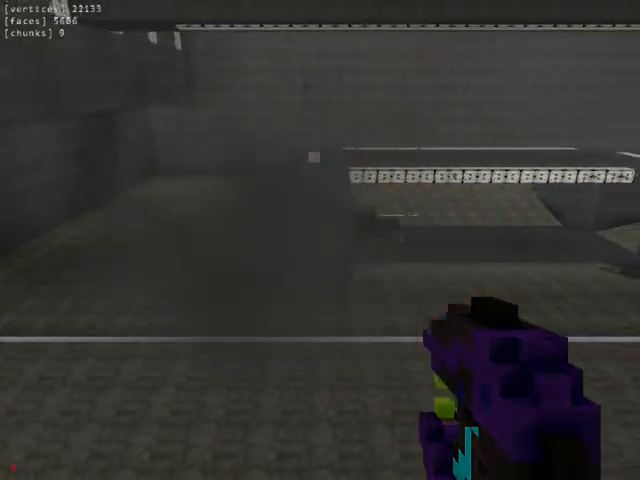
pyautogui.moveTo(320, 240)
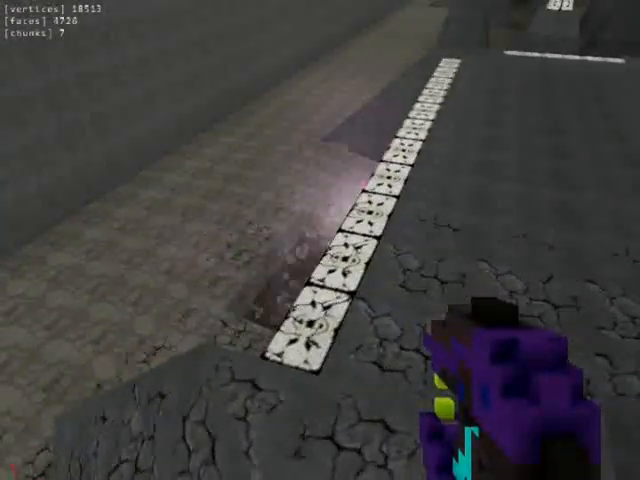
pyautogui.moveTo(320, 240)
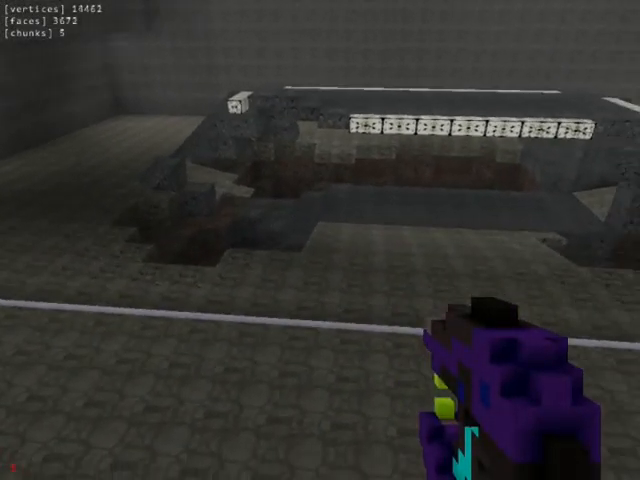
pyautogui.moveTo(320, 240)
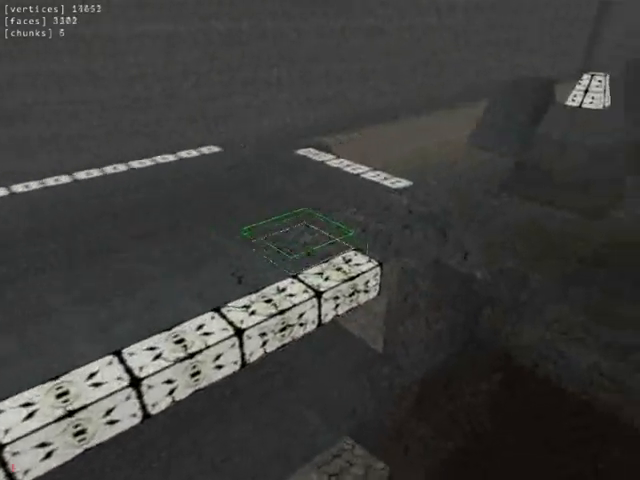
pyautogui.moveTo(320, 240)
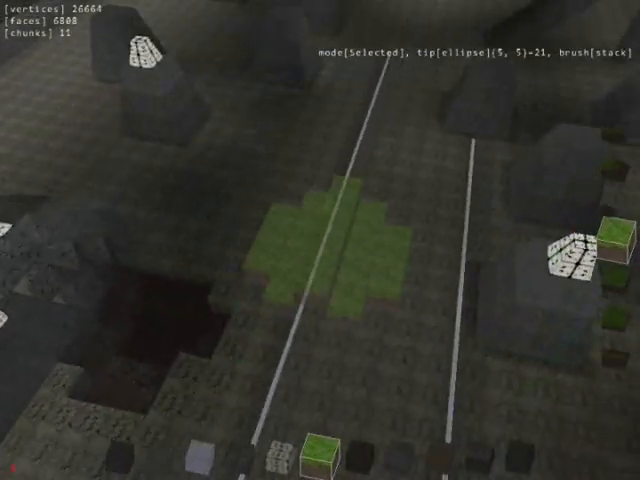
pyautogui.moveTo(320, 240)
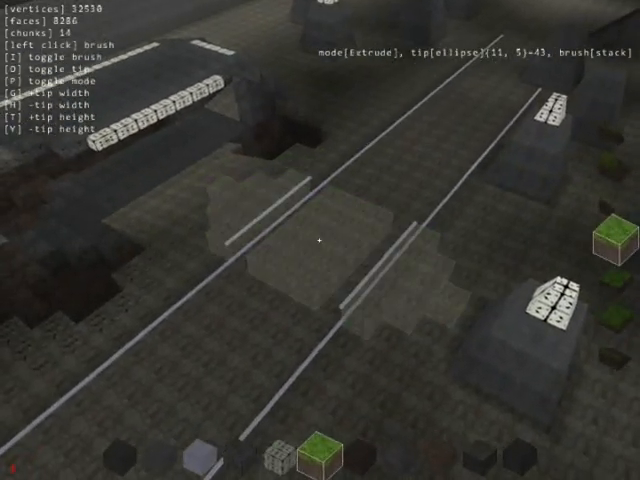
# Place two pale shape-brush block slabs on the cobbled road.
pyautogui.click(320, 240)
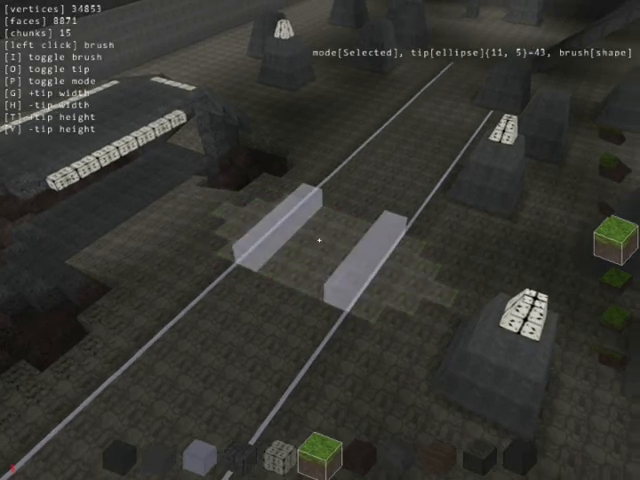
pyautogui.click(320, 240)
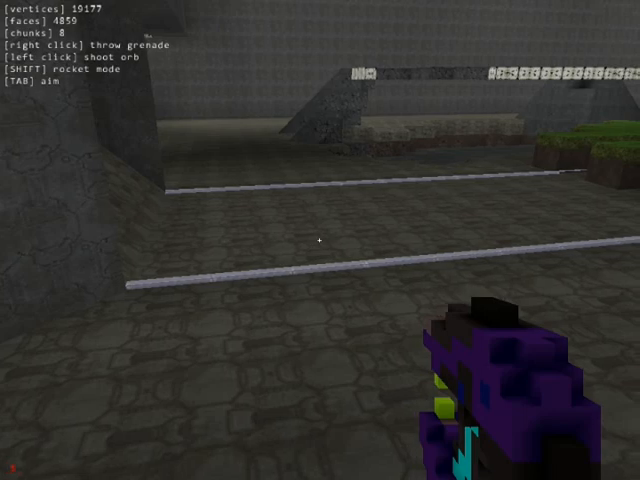
pyautogui.moveTo(320, 240)
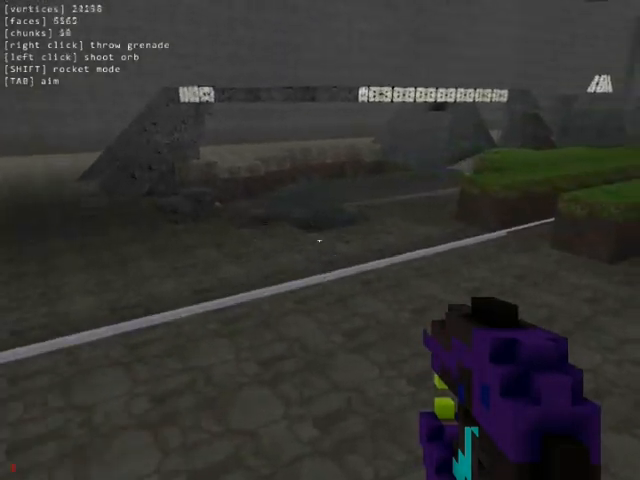